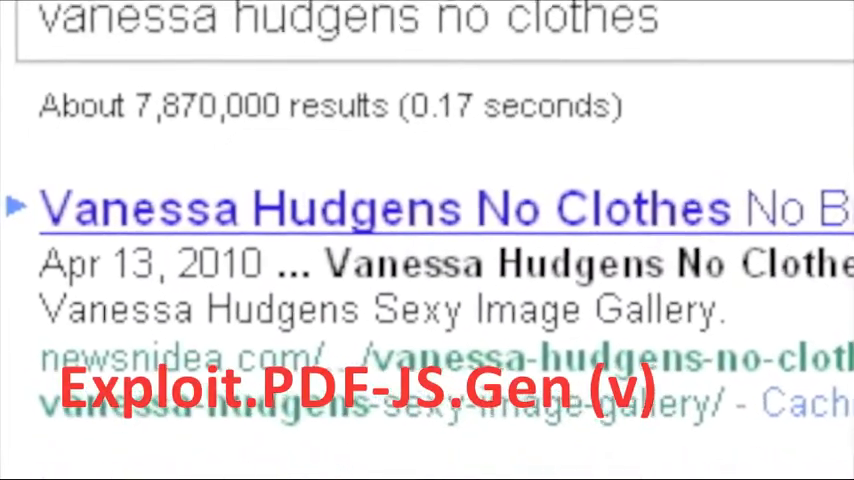
Follow the MobileMe email's Log in link and scroll to the fake Apple Store billing form
scroll("down", 3)
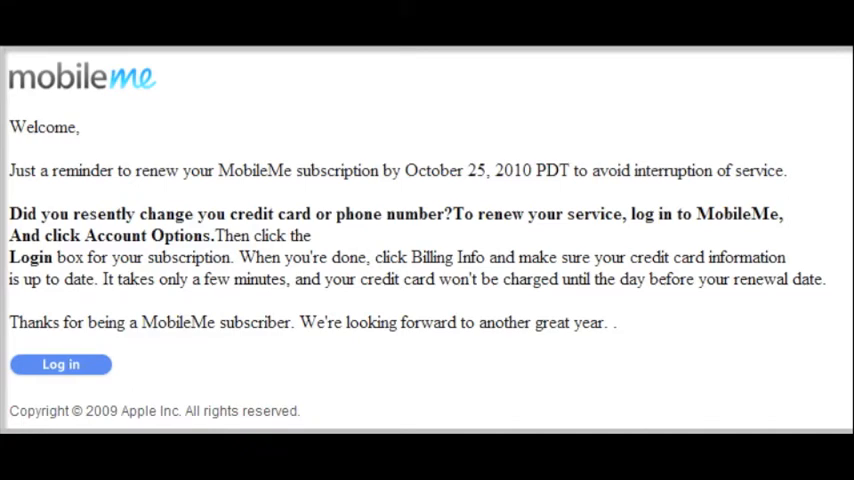
left_click(60, 363)
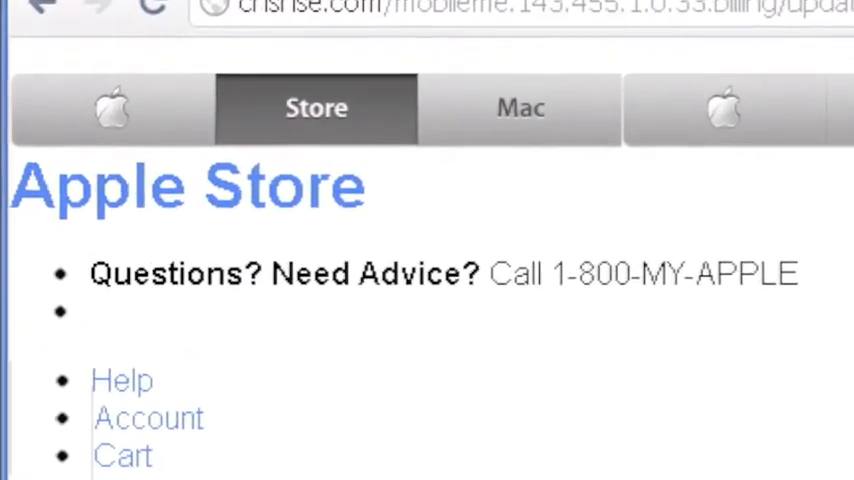
scroll("down", 3)
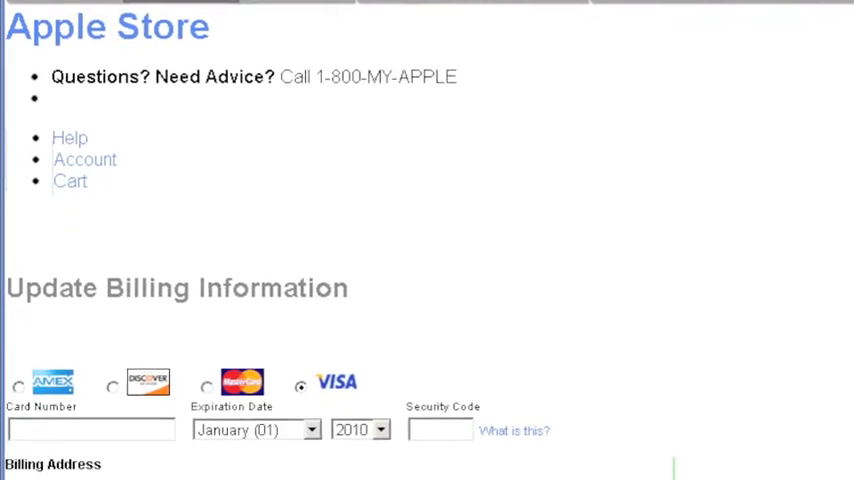